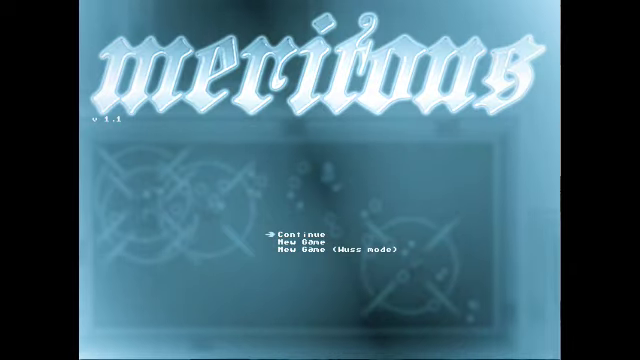
{"action": "left_click", "coordinate": [300, 232]}
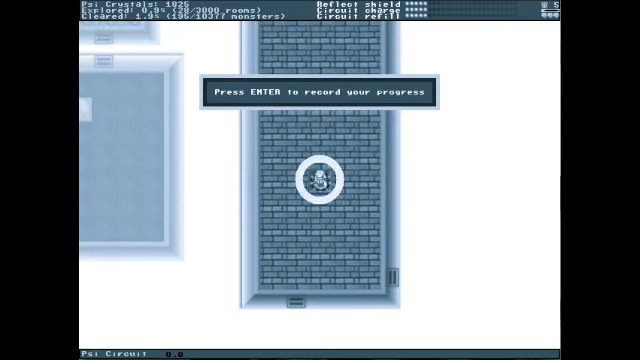
{"action": "key", "text": "enter"}
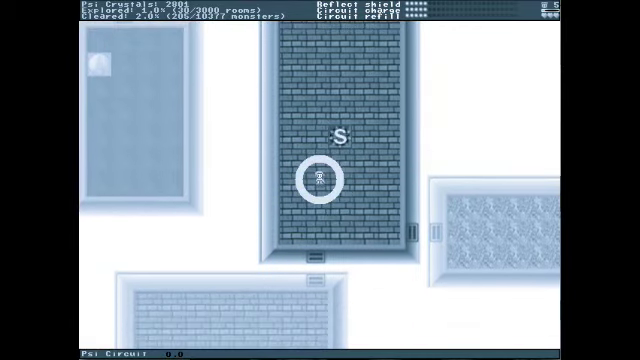
{"action": "key", "text": "Up"}
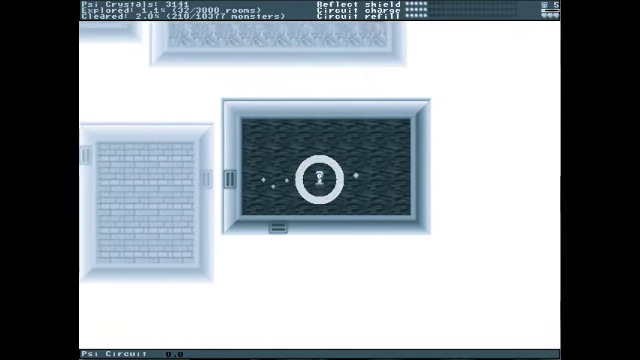
{"action": "scroll", "scroll_direction": "left", "scroll_amount": 3}
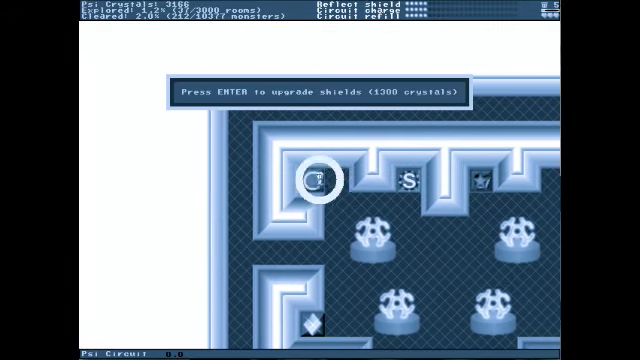
{"action": "key", "text": "enter"}
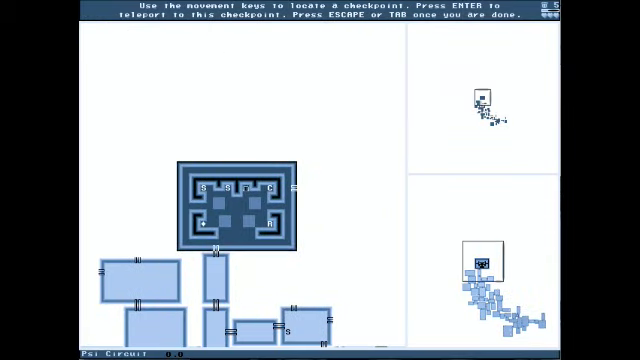
{"action": "key", "text": "enter"}
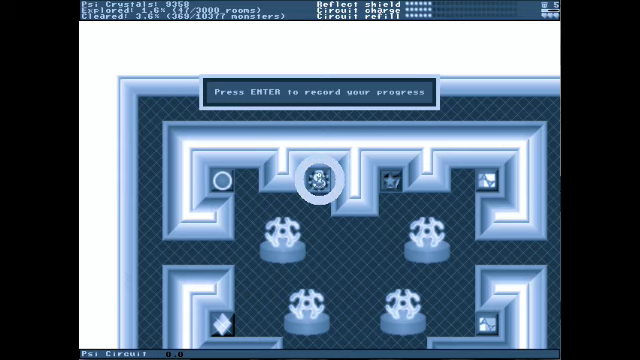
{"action": "key", "text": "enter"}
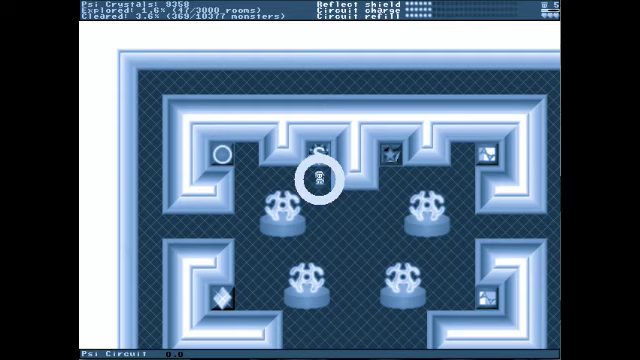